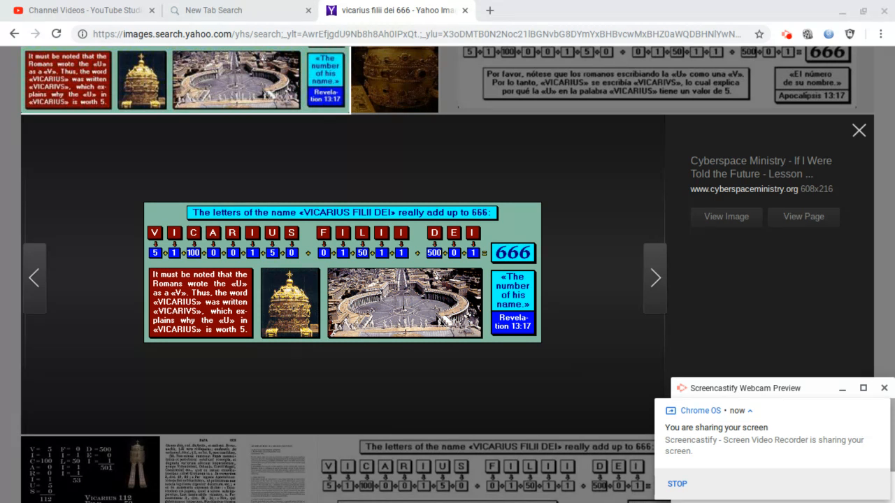
mouse_move(487, 245)
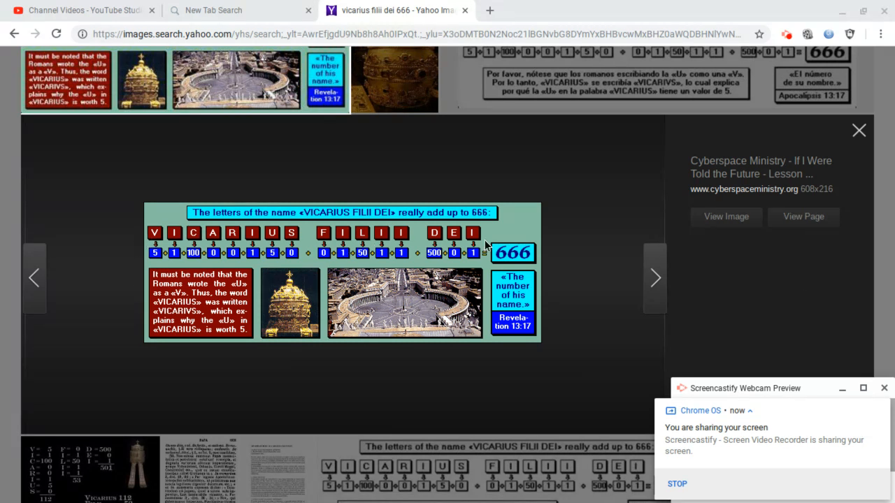
mouse_move(597, 256)
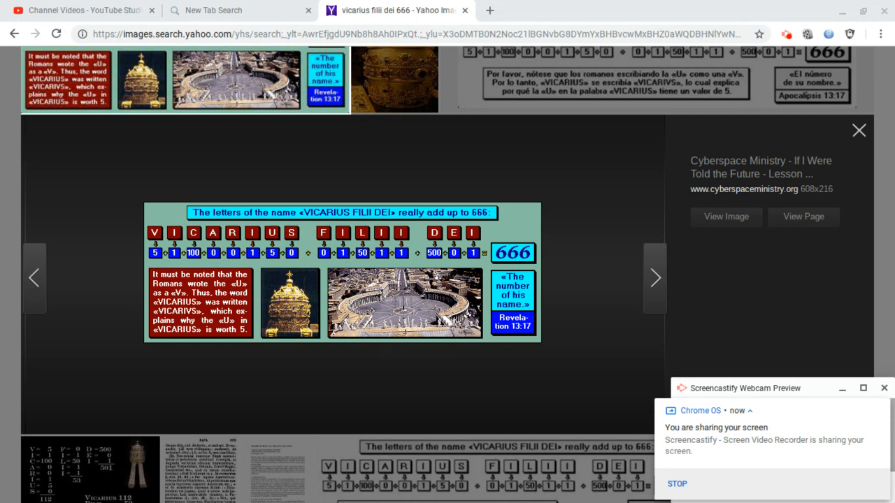
mouse_move(486, 248)
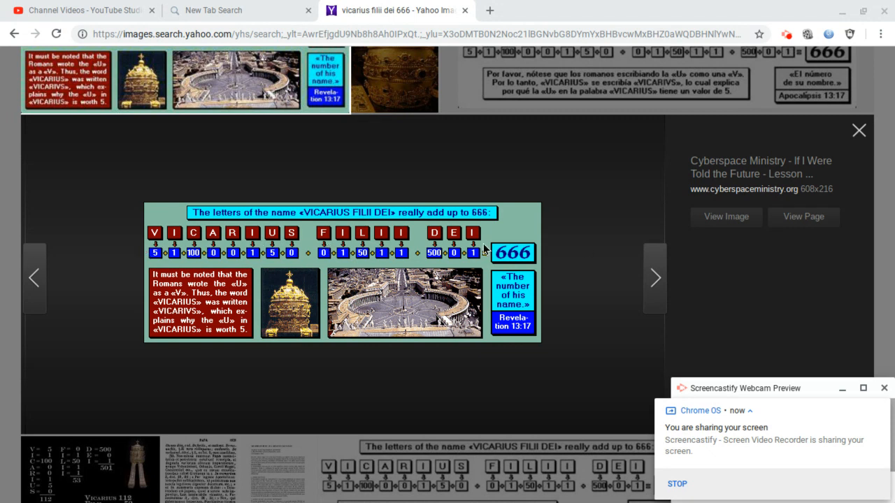
mouse_move(607, 215)
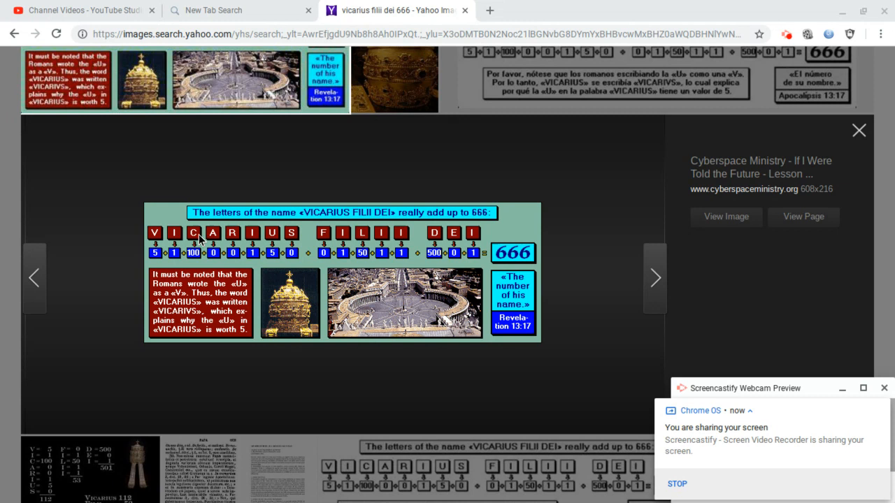
mouse_move(595, 314)
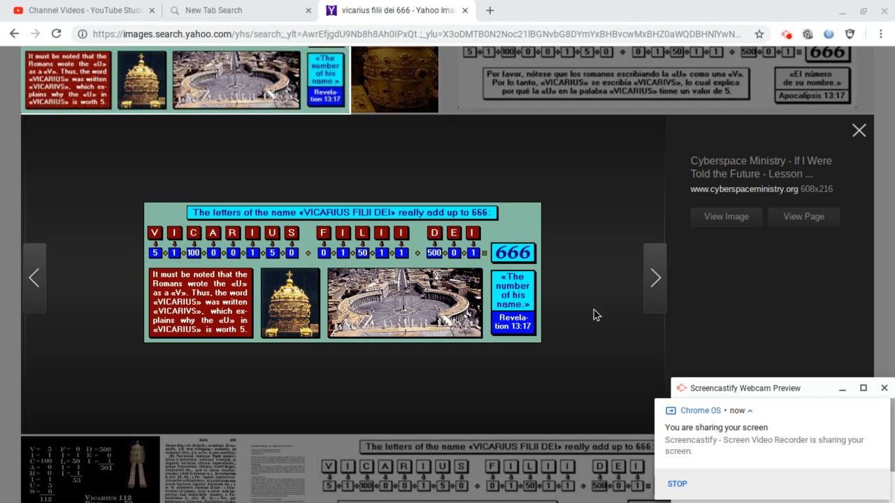
mouse_move(538, 344)
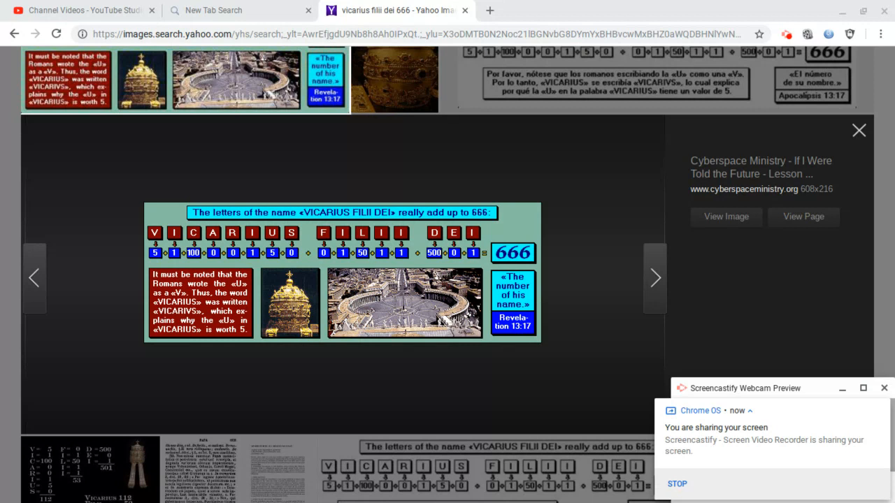
mouse_move(598, 299)
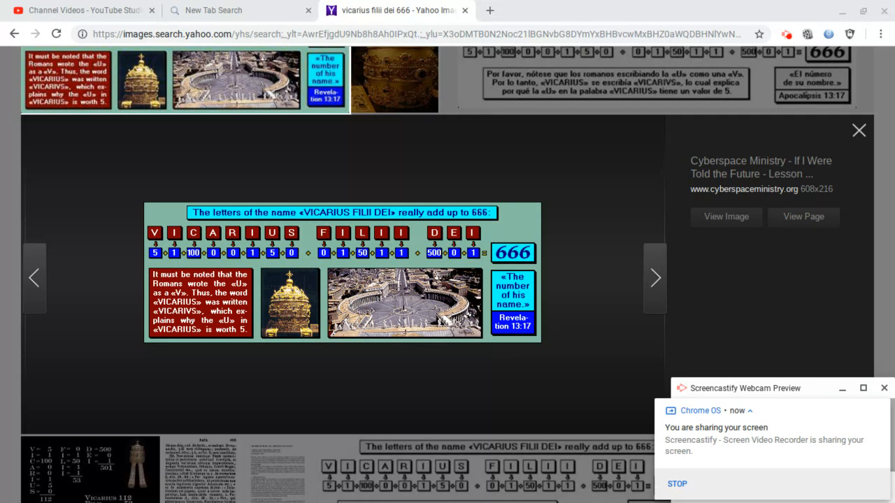
mouse_move(237, 326)
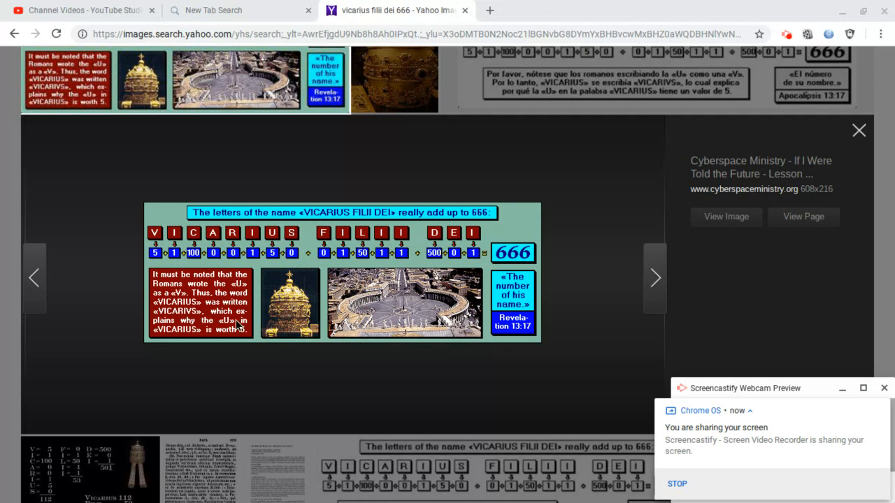
mouse_move(559, 241)
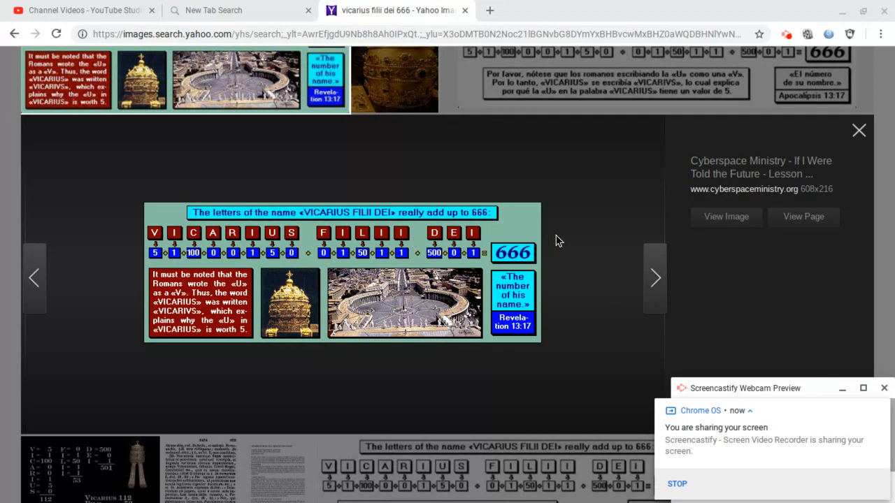
mouse_move(567, 236)
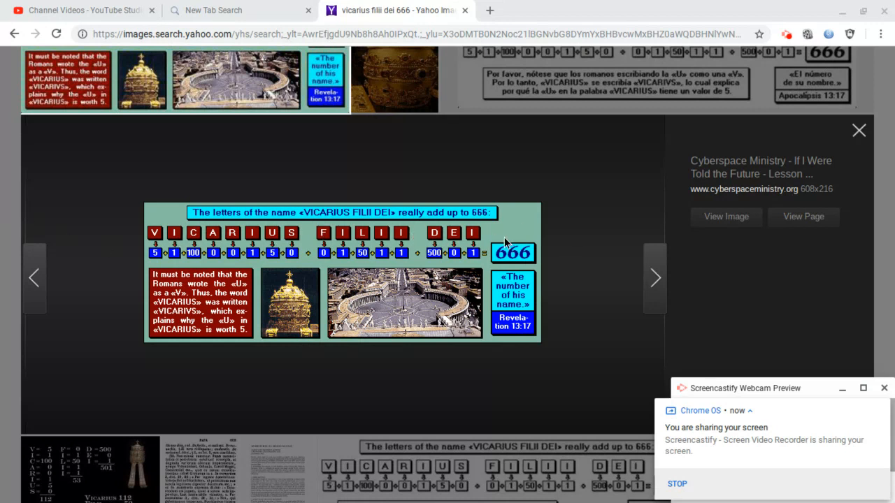
mouse_move(580, 229)
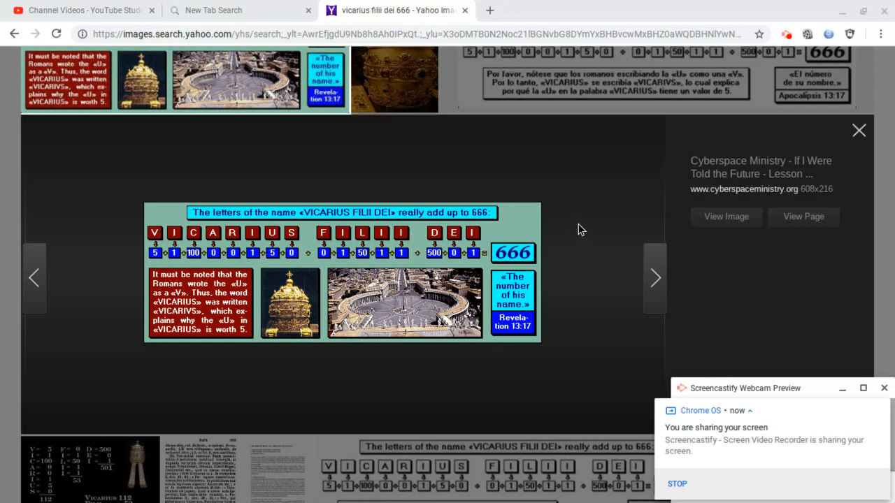
mouse_move(234, 264)
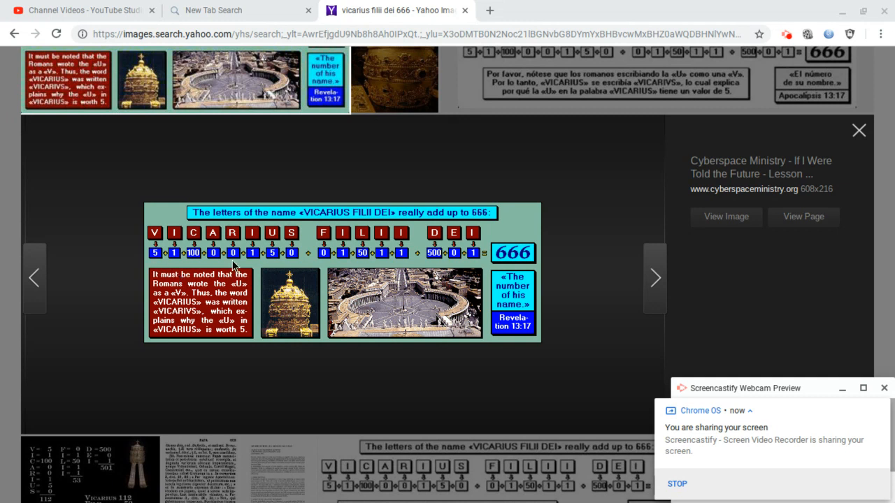
mouse_move(564, 260)
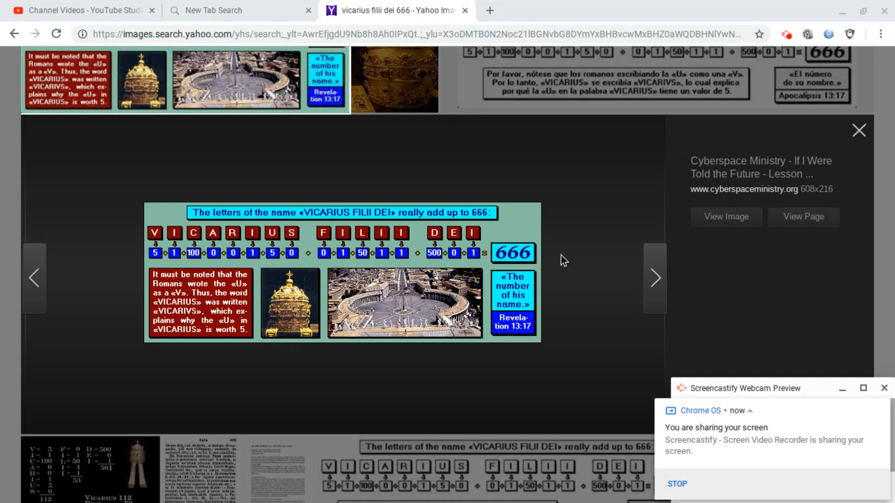
mouse_move(564, 274)
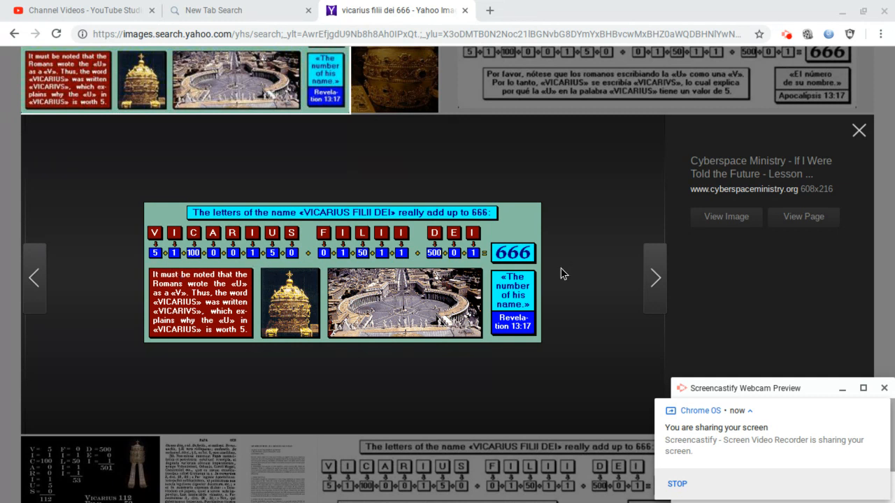
mouse_move(191, 339)
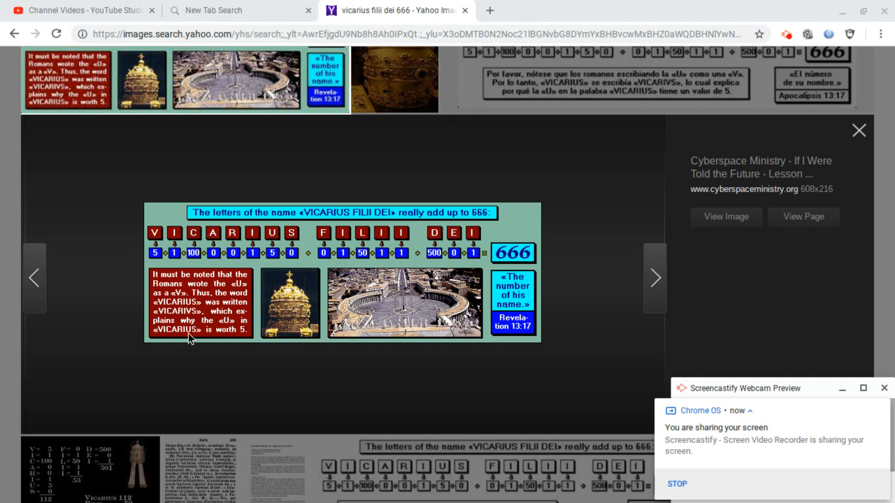
mouse_move(204, 264)
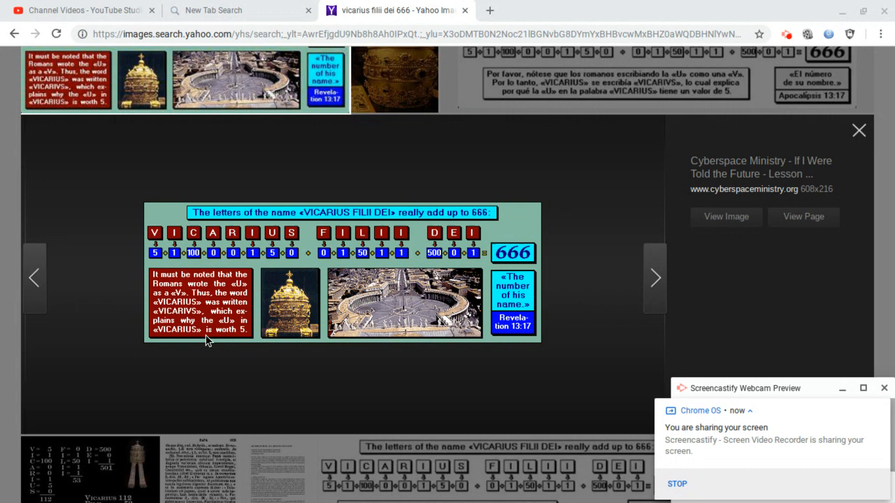
mouse_move(208, 310)
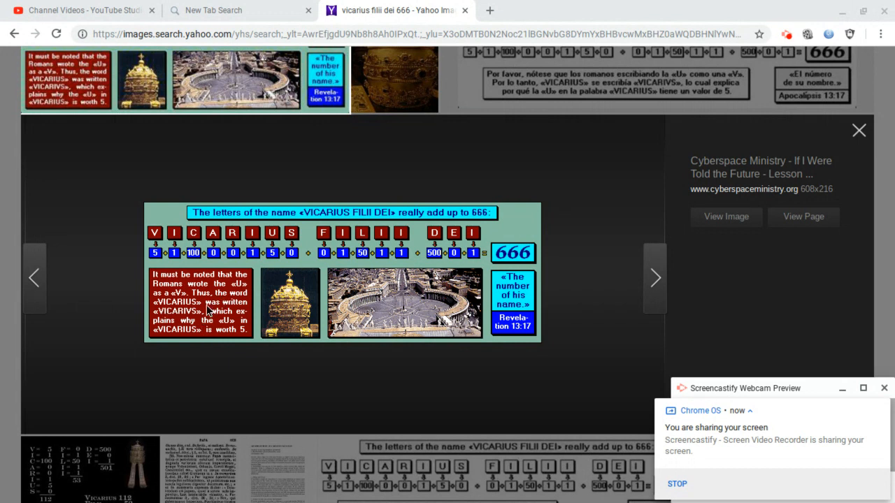
mouse_move(209, 311)
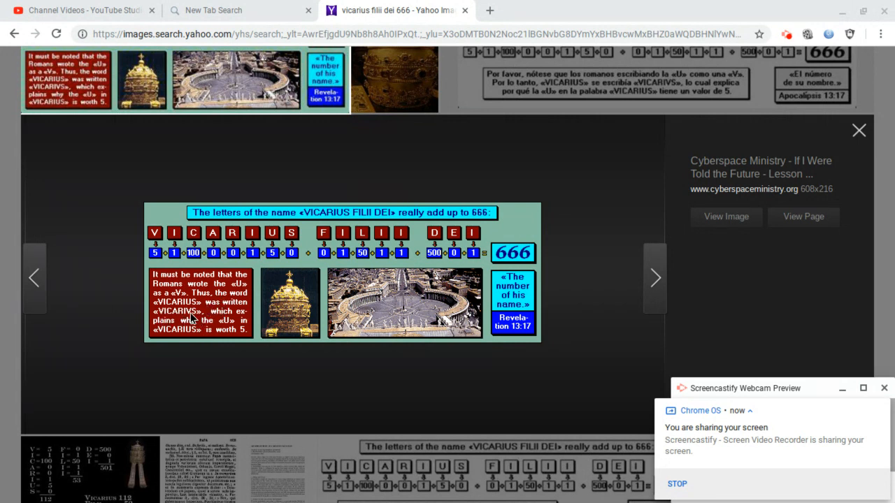
mouse_move(232, 331)
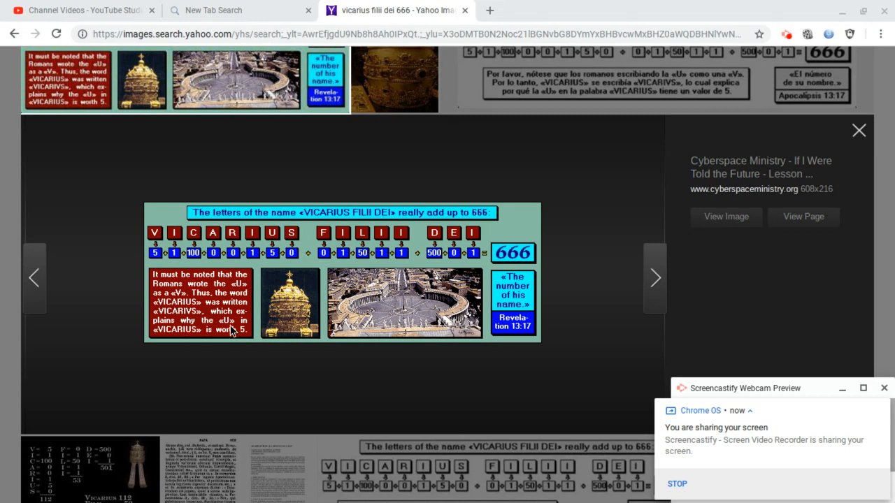
mouse_move(253, 340)
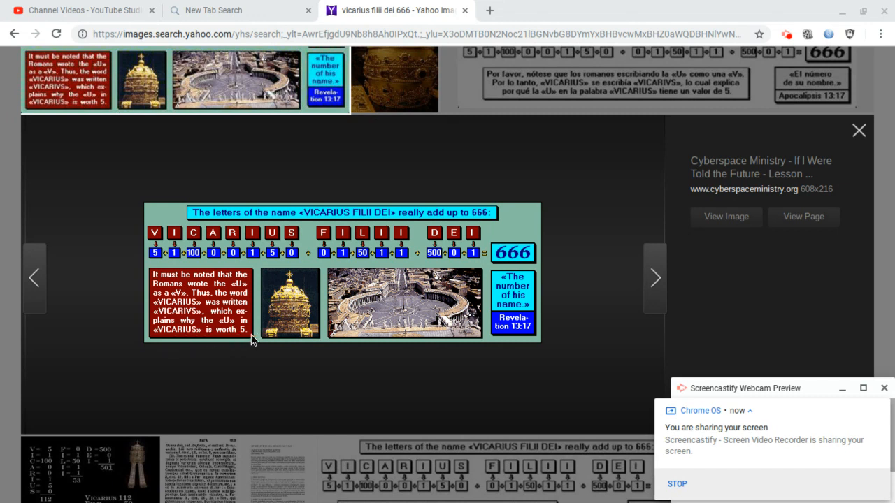
mouse_move(227, 262)
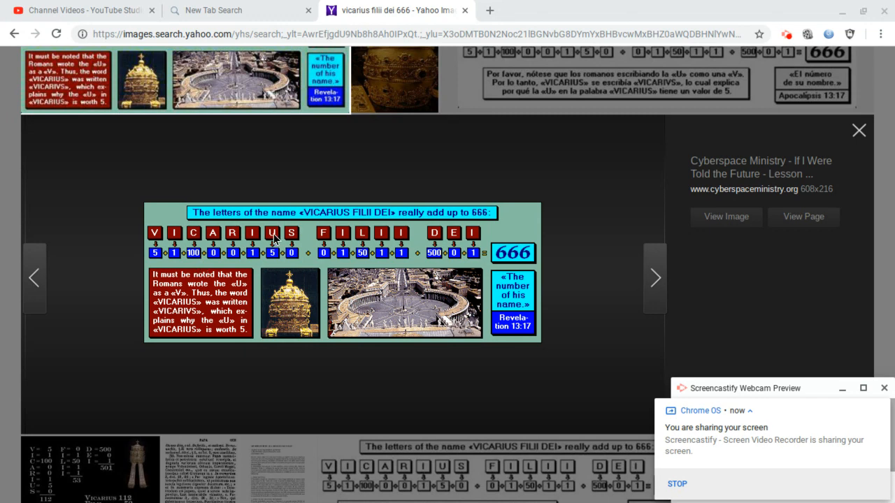
mouse_move(573, 252)
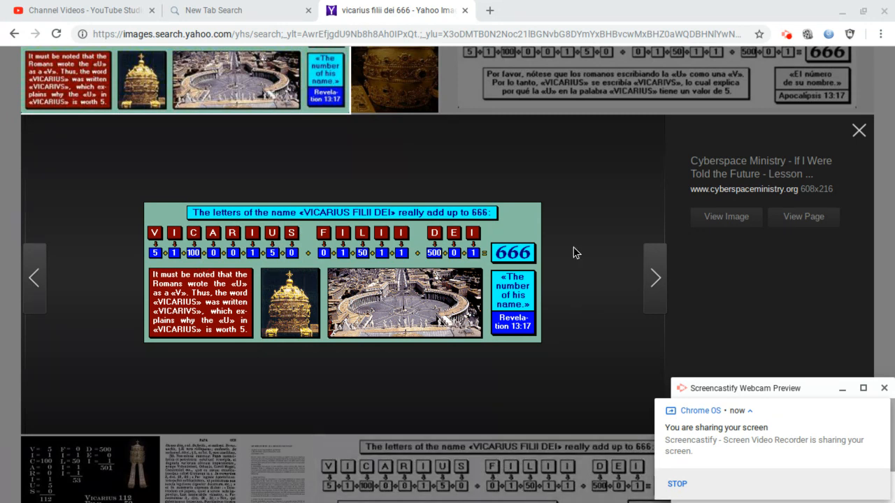
- Preview the Atlantean Conspiracy parchment tally showing 112, 53 and 501 summing to 666
left_click(859, 130)
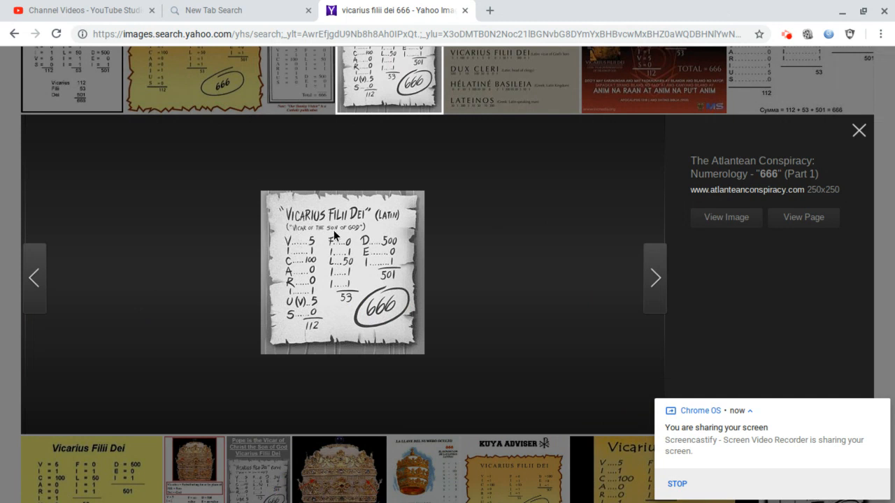
mouse_move(327, 229)
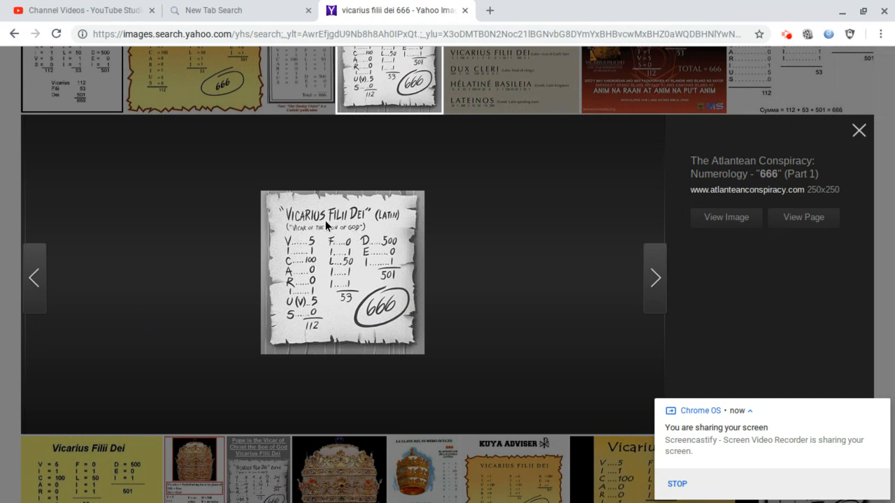
mouse_move(399, 222)
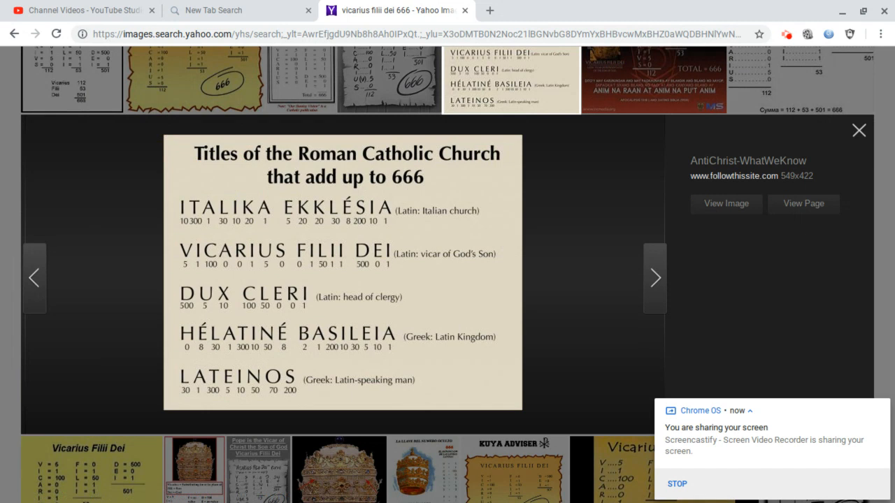
mouse_move(201, 221)
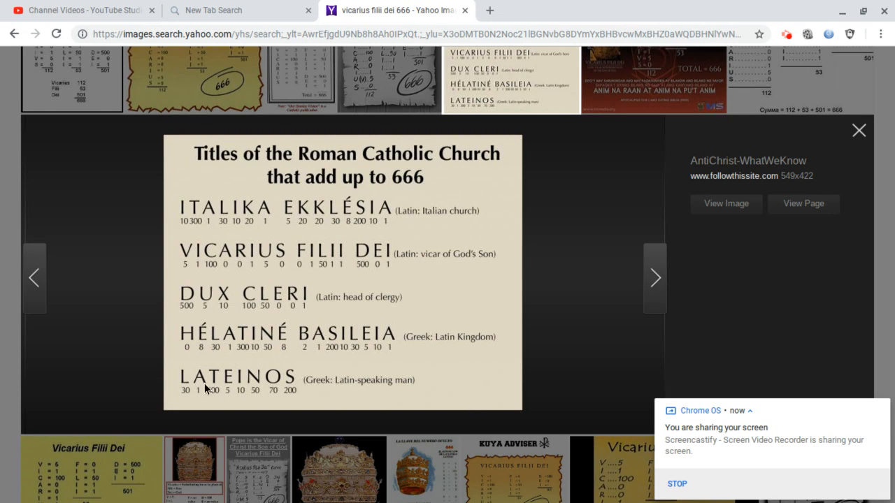
mouse_move(449, 373)
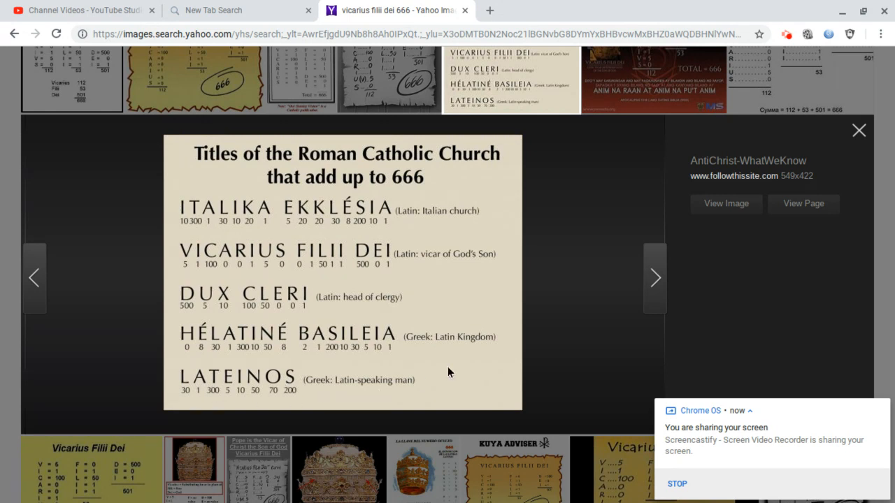
mouse_move(244, 320)
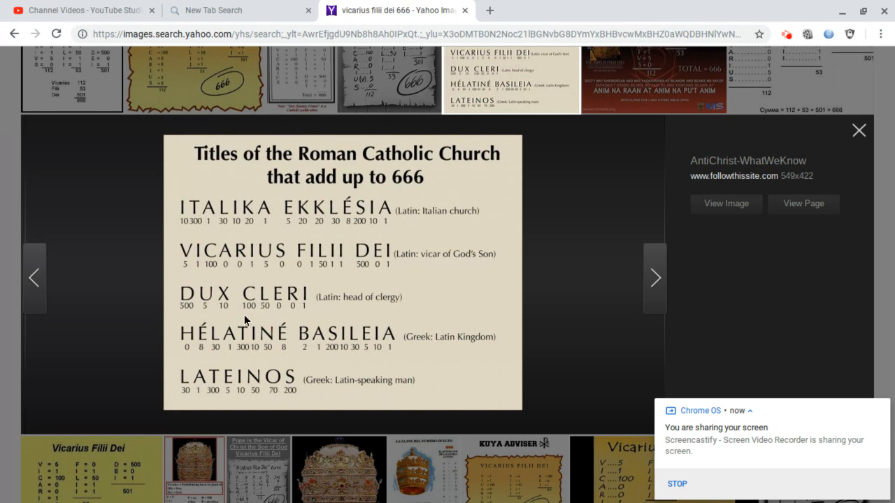
mouse_move(448, 301)
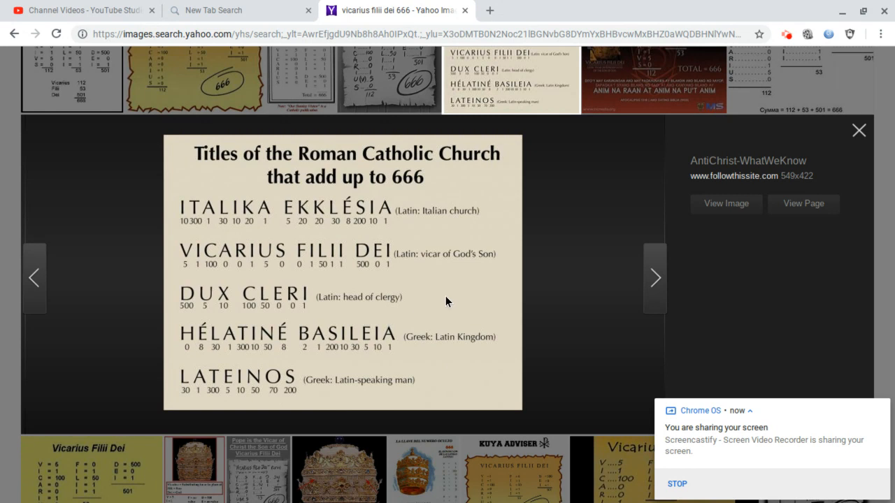
mouse_move(589, 265)
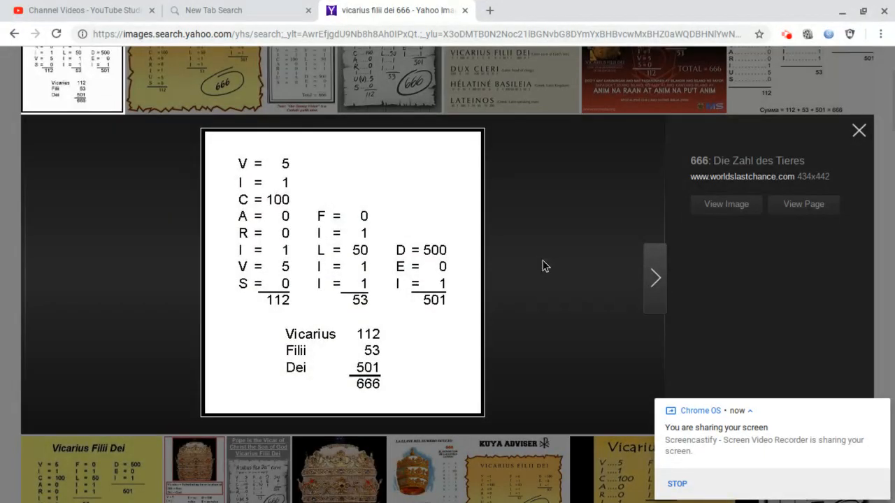
mouse_move(438, 291)
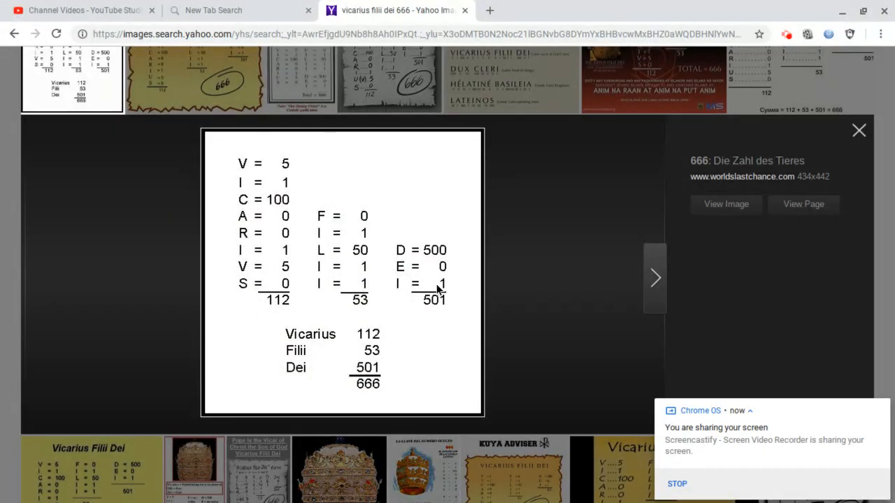
mouse_move(297, 315)
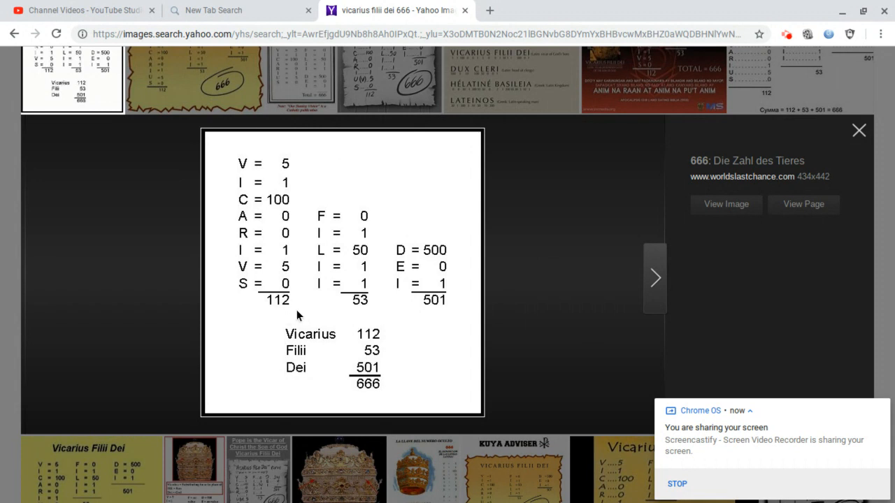
mouse_move(313, 376)
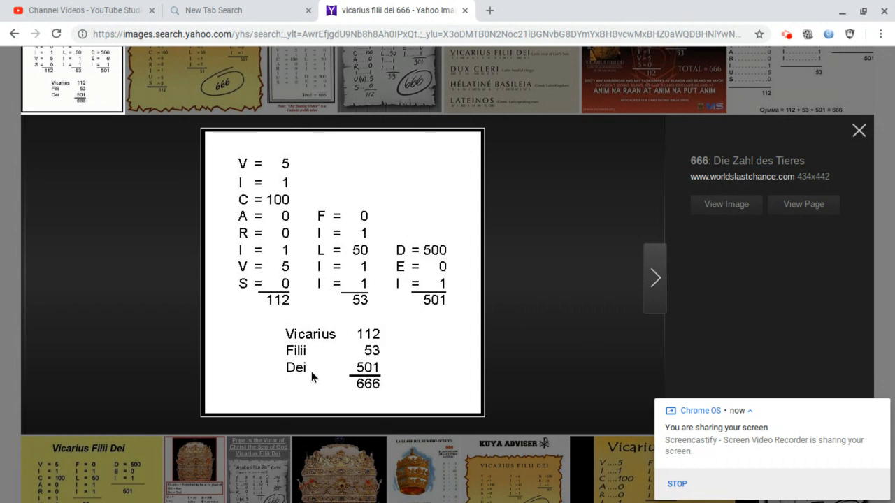
mouse_move(440, 369)
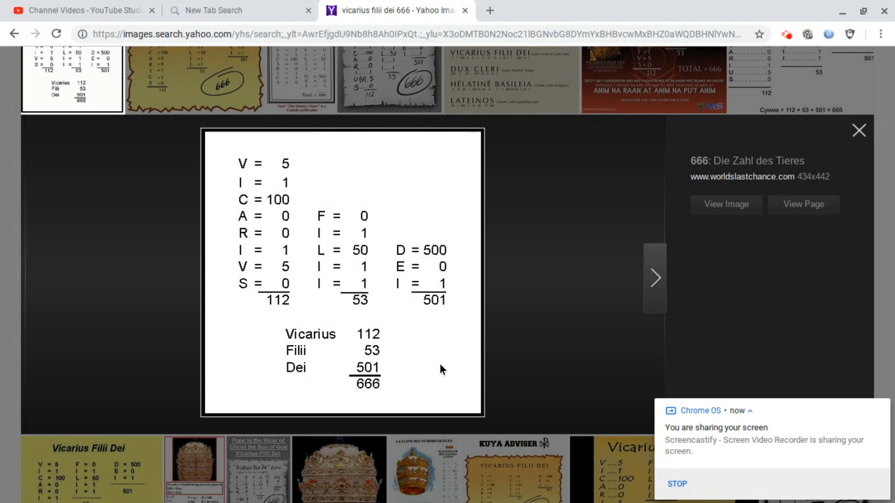
mouse_move(409, 365)
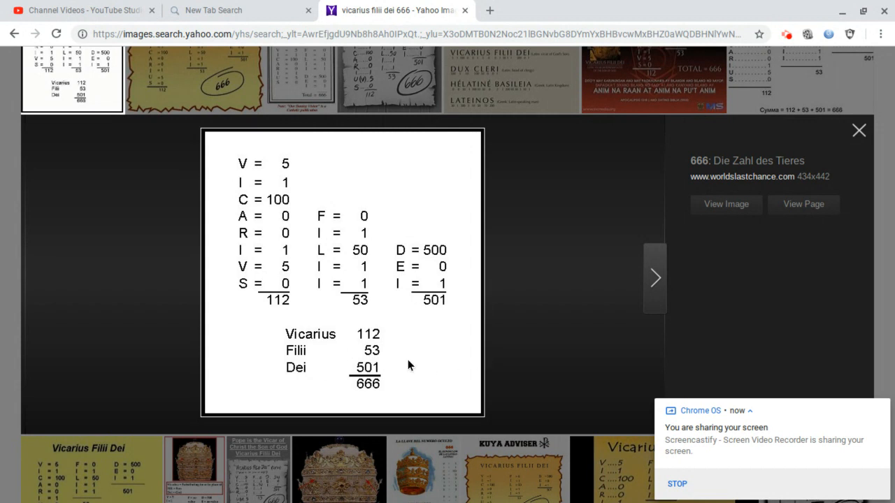
mouse_move(524, 300)
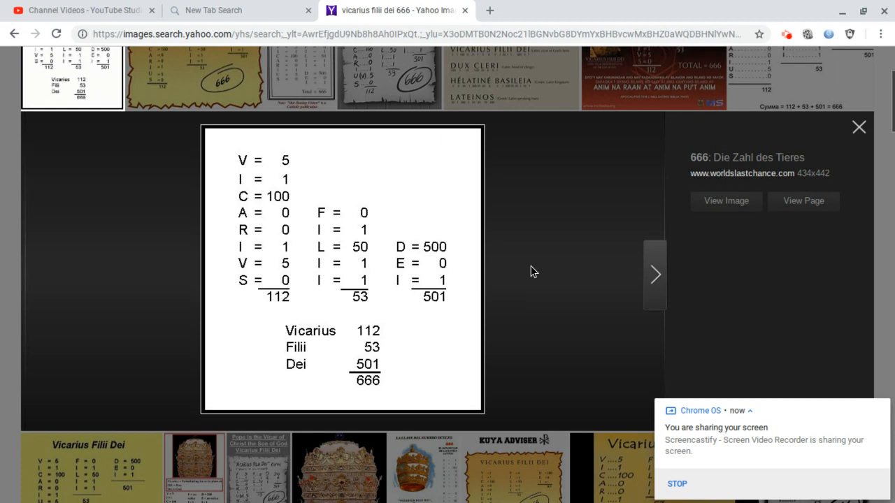
- Reopen the Cyberspace Ministry graphic explaining that VICARIUS, with U written as V, totals 666
left_click(858, 126)
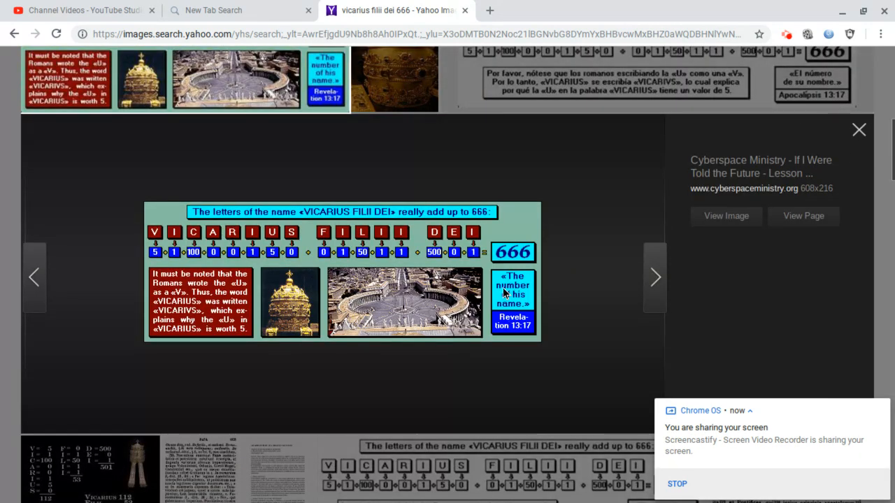
mouse_move(583, 299)
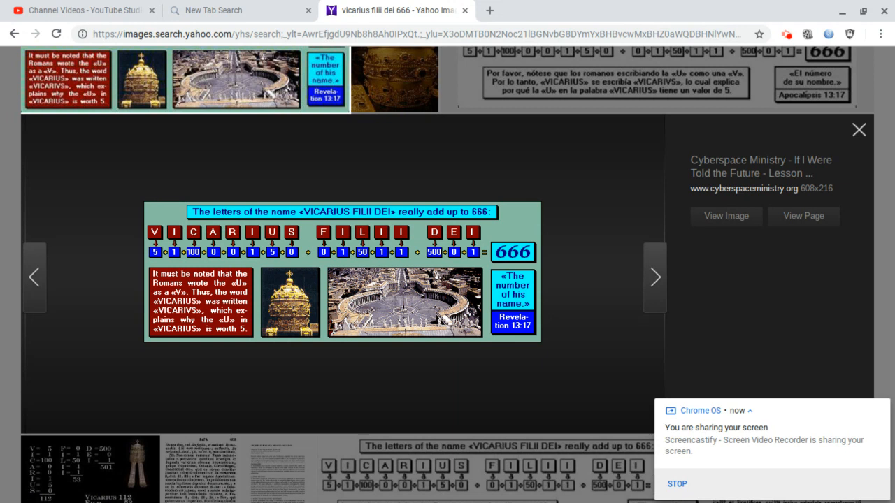
mouse_move(594, 271)
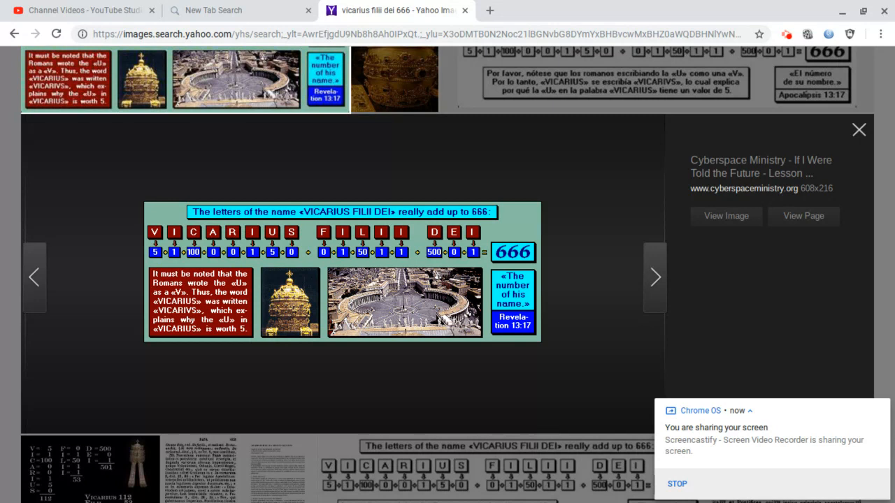
mouse_move(617, 272)
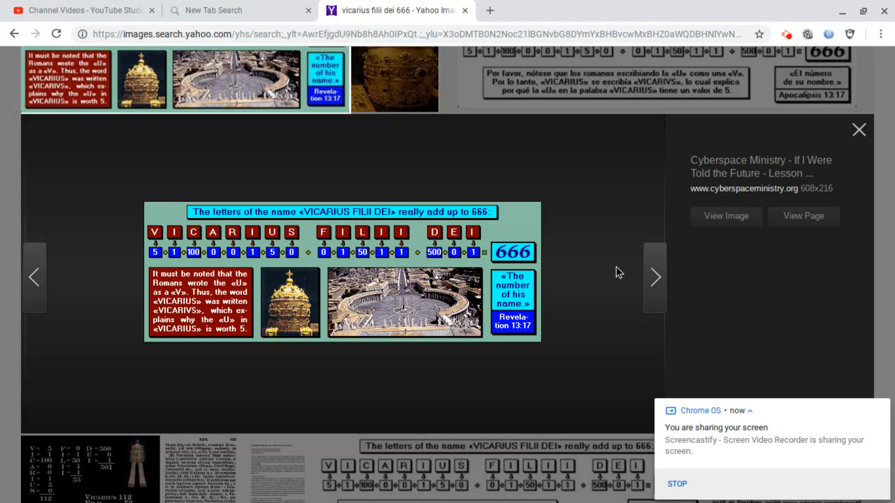
mouse_move(597, 283)
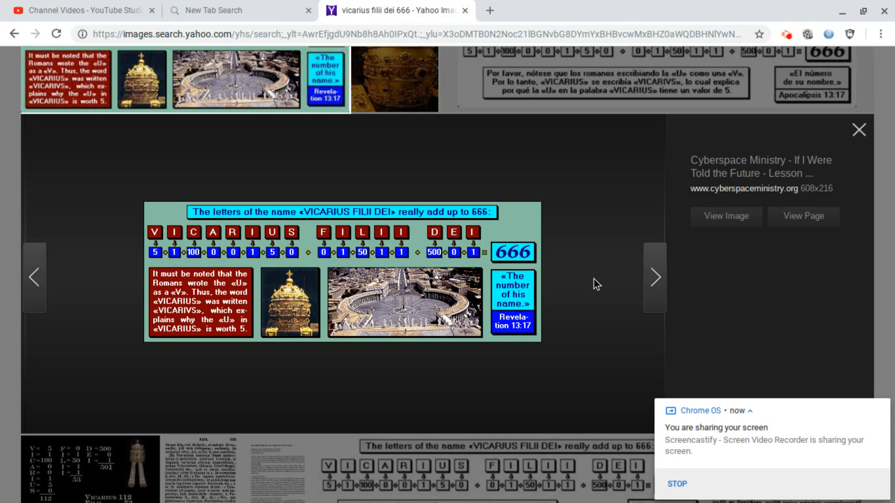